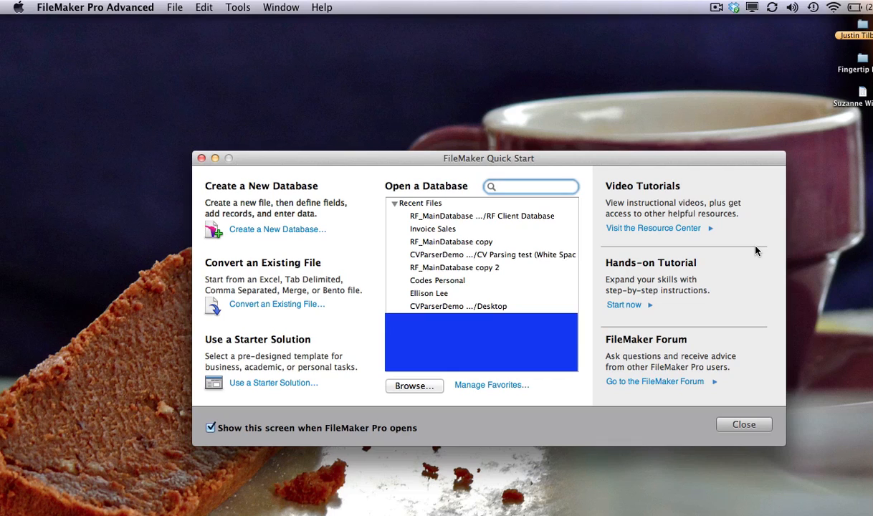
# Step: Check the Mac's system information via About This Mac, then dismiss it
pyautogui.click(531, 186)
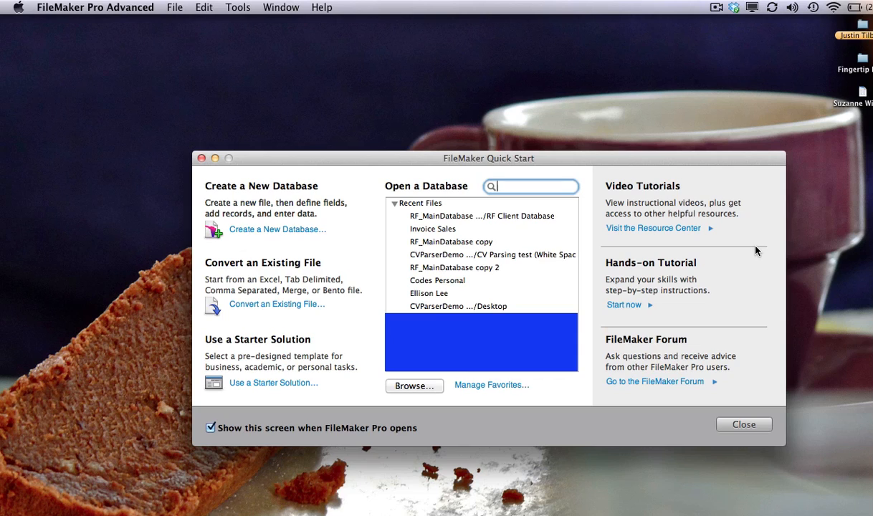
pyautogui.moveTo(668, 221)
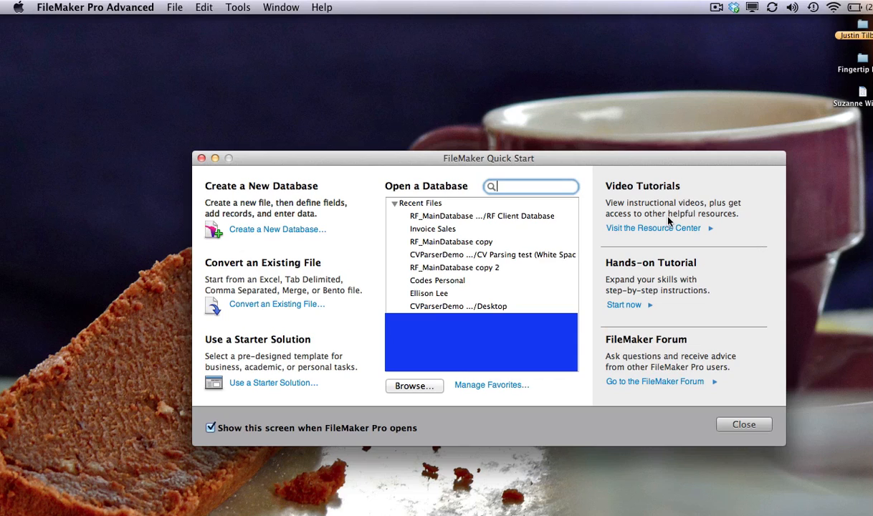
pyautogui.click(94, 7)
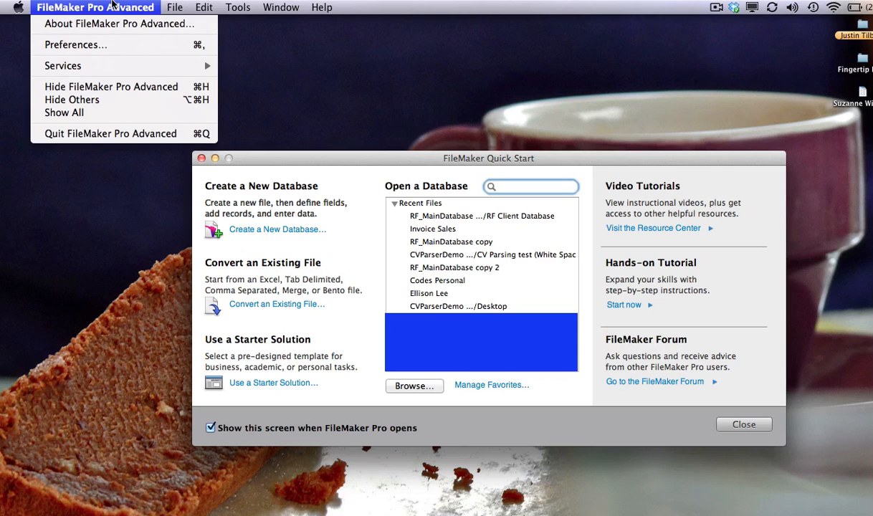
pyautogui.click(18, 8)
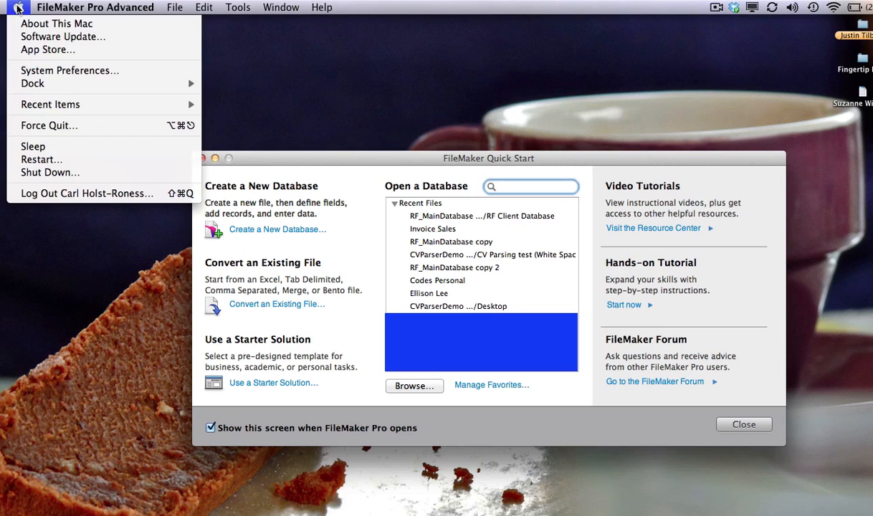
pyautogui.click(56, 24)
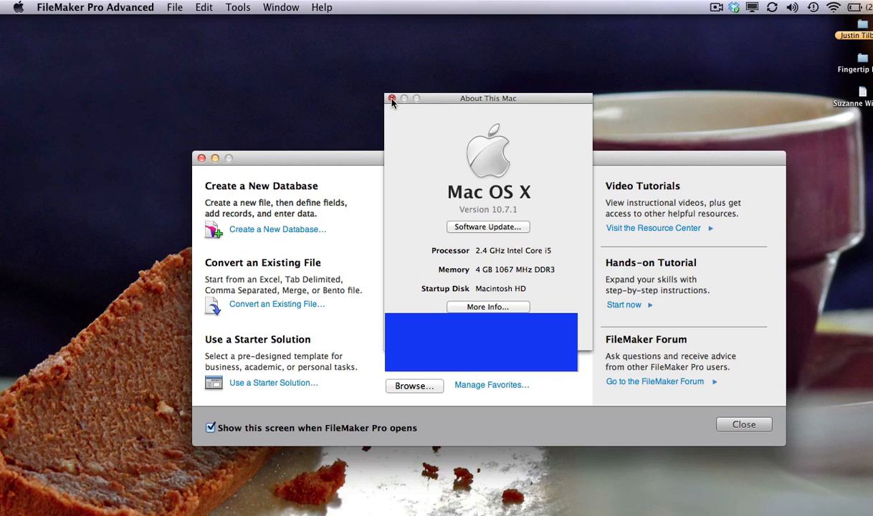
pyautogui.click(393, 98)
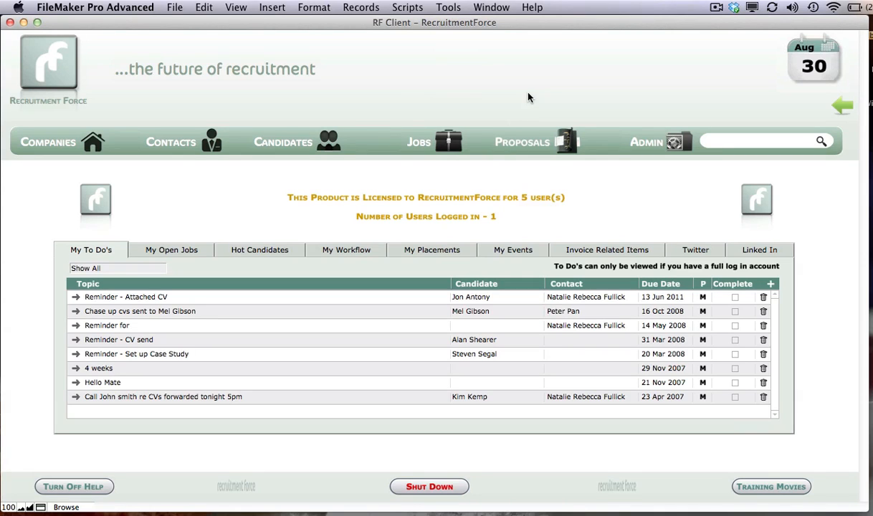
pyautogui.moveTo(332, 148)
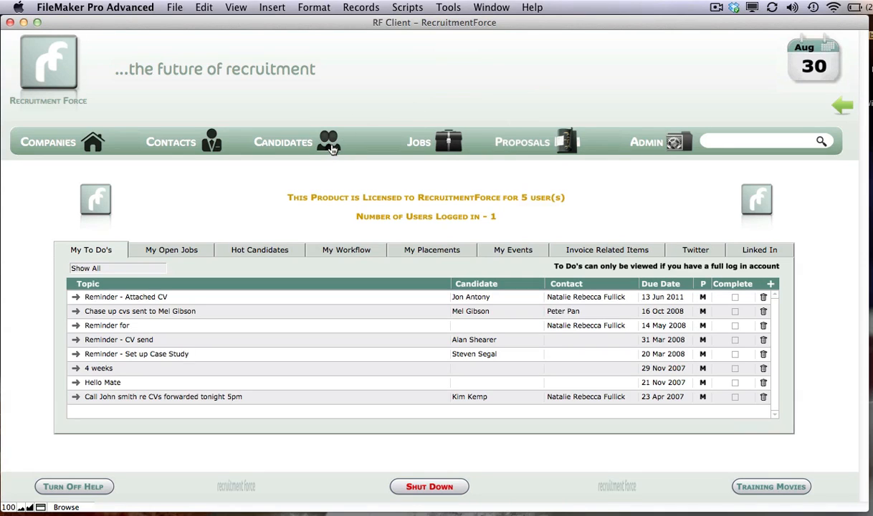
# Step: From Candidates, open candidate 00023's full record and start an email to her primary address
pyautogui.click(283, 141)
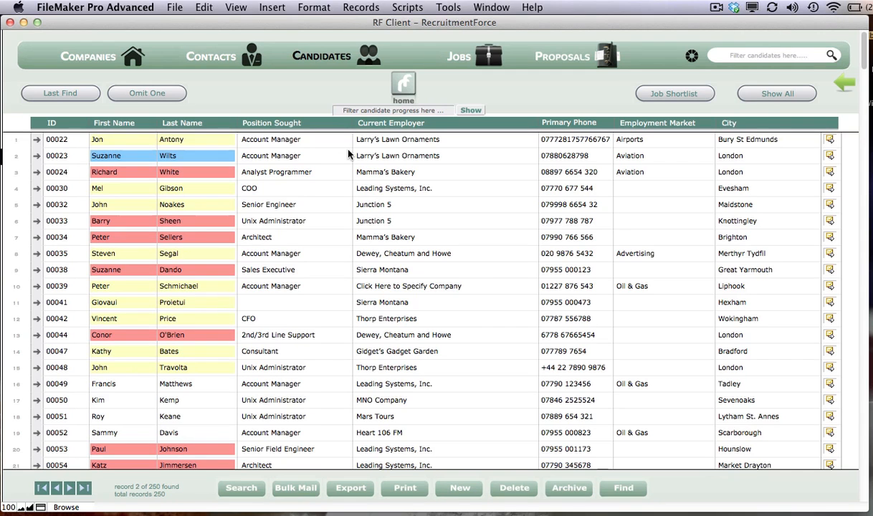
pyautogui.moveTo(76, 159)
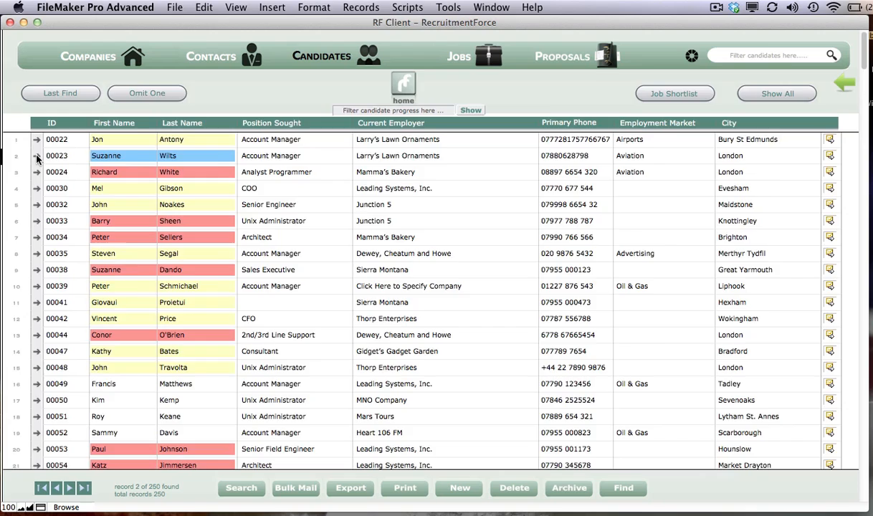
pyautogui.click(37, 155)
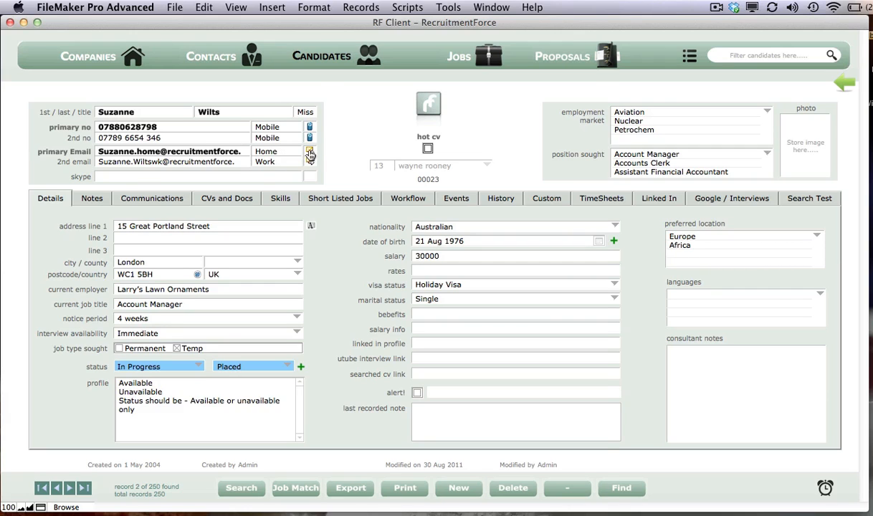
pyautogui.click(310, 155)
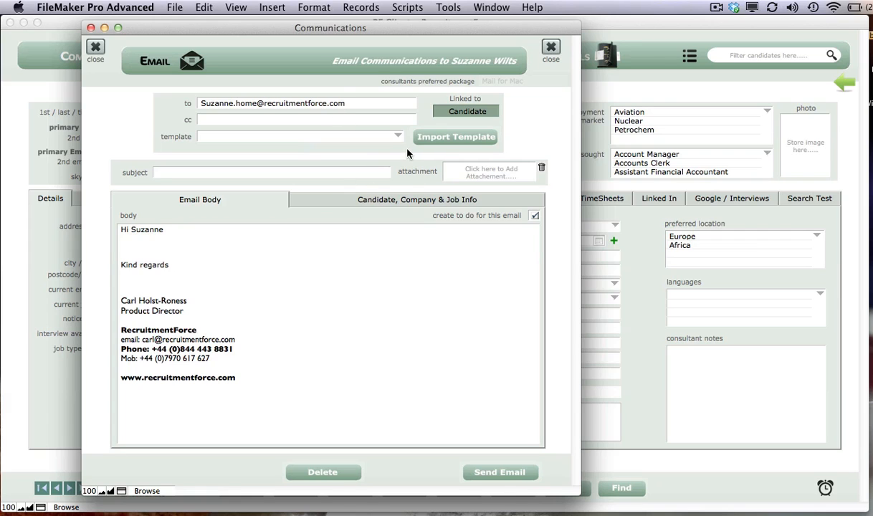
# Step: Load the PSL Application email template so the subject and standard PSL body are filled in
pyautogui.click(393, 136)
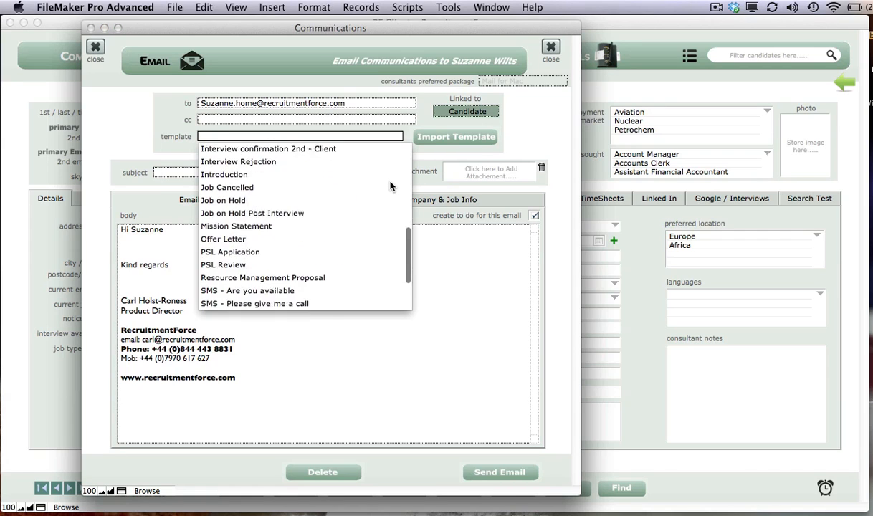
pyautogui.scroll(-3)
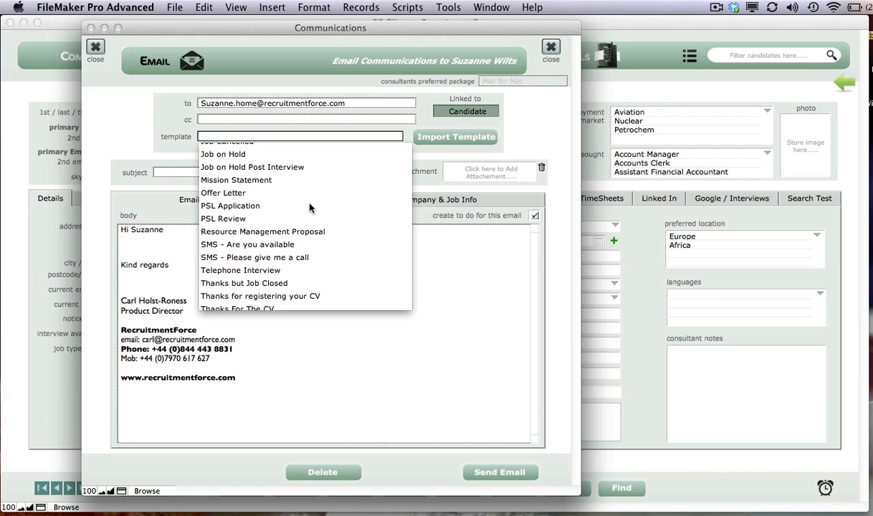
pyautogui.click(230, 206)
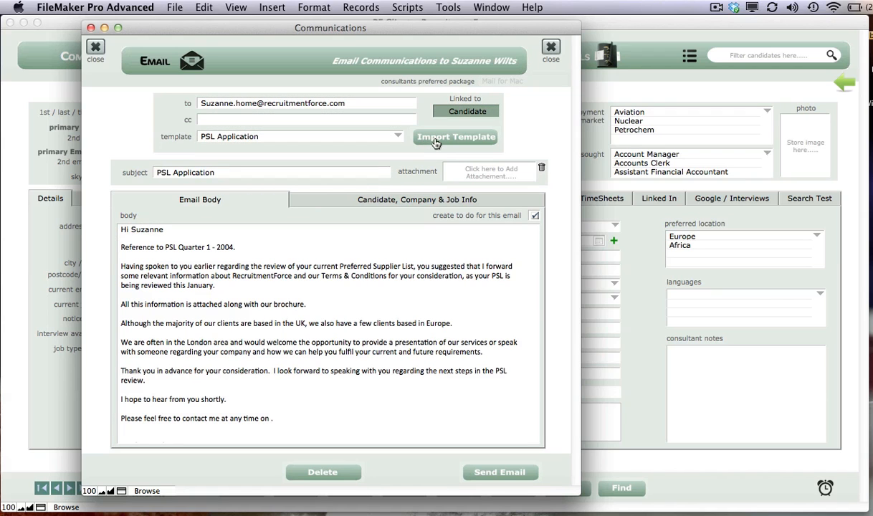
pyautogui.scroll(-3)
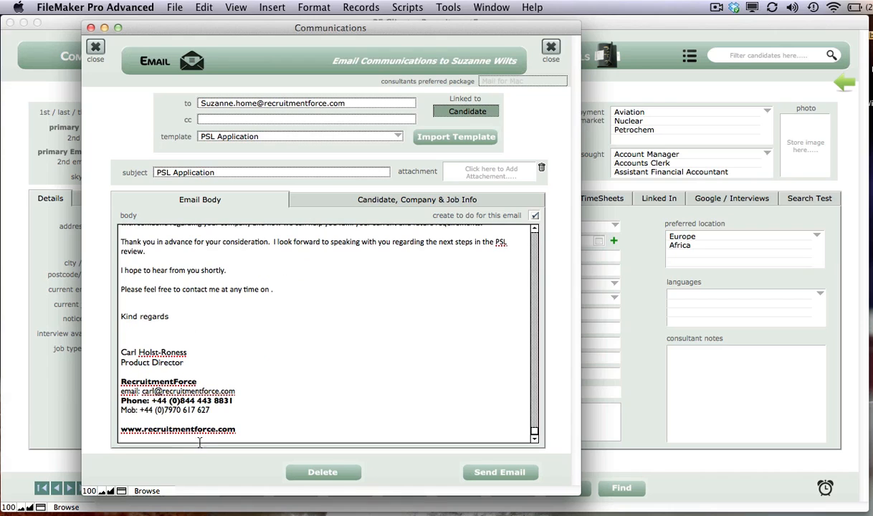
pyautogui.scroll(3)
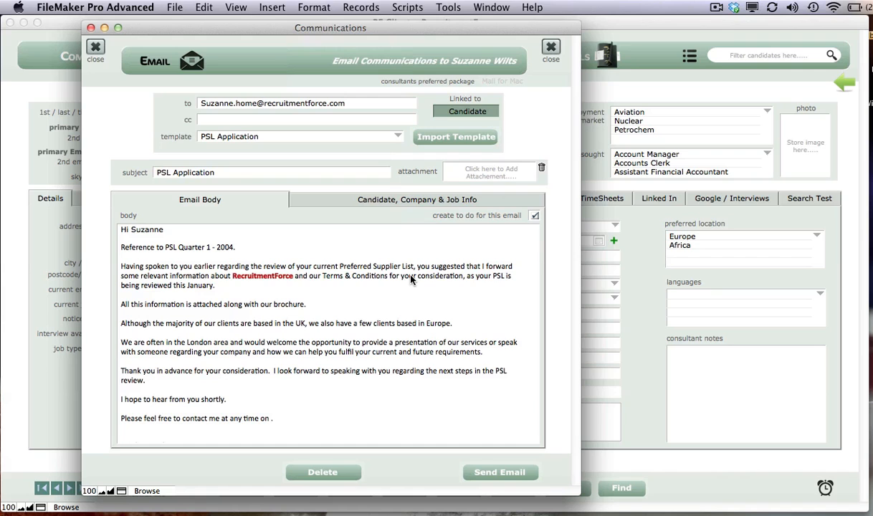
pyautogui.moveTo(522, 507)
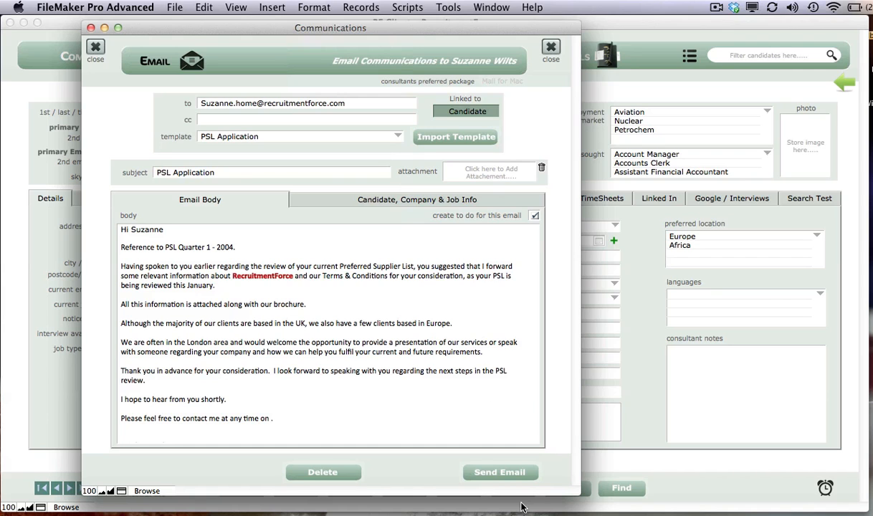
# Step: Send the email so Mail holds a PSL Application draft addressed to the candidate
pyautogui.click(500, 472)
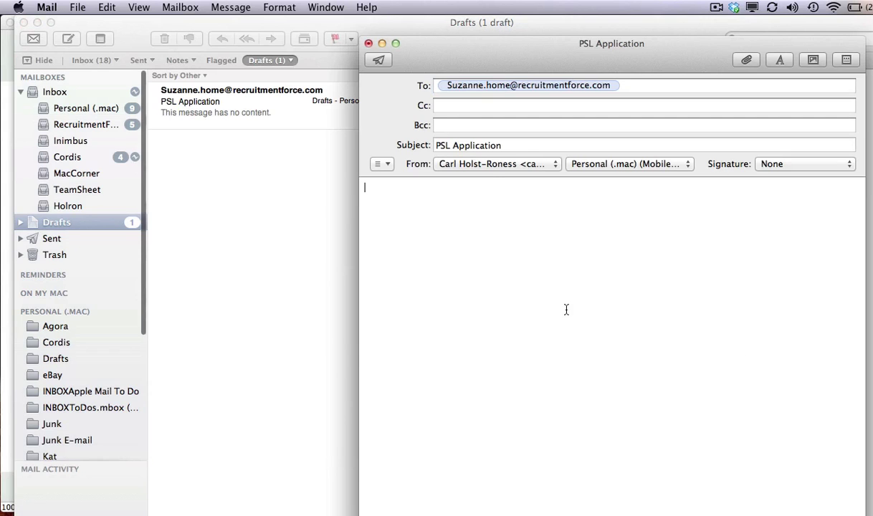
pyautogui.moveTo(446, 189)
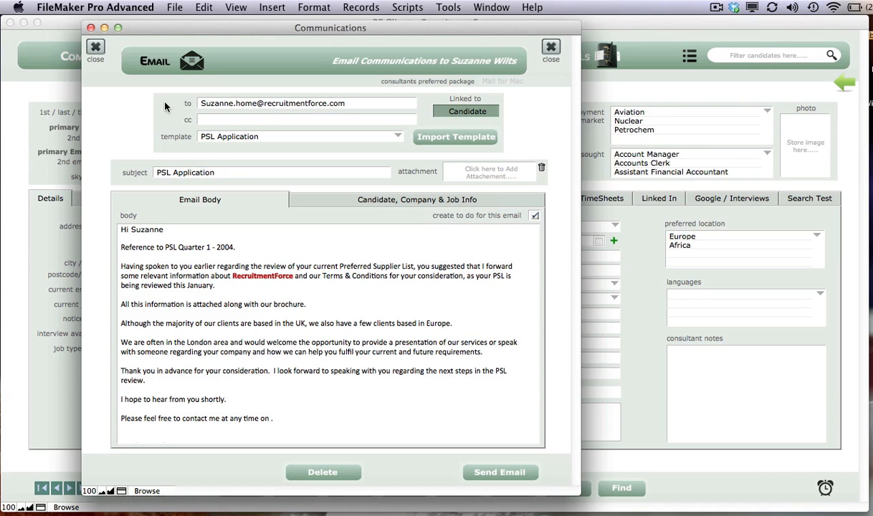
# Step: Close the email window and open the stored CV file from the candidate's CVs and Docs
pyautogui.click(551, 47)
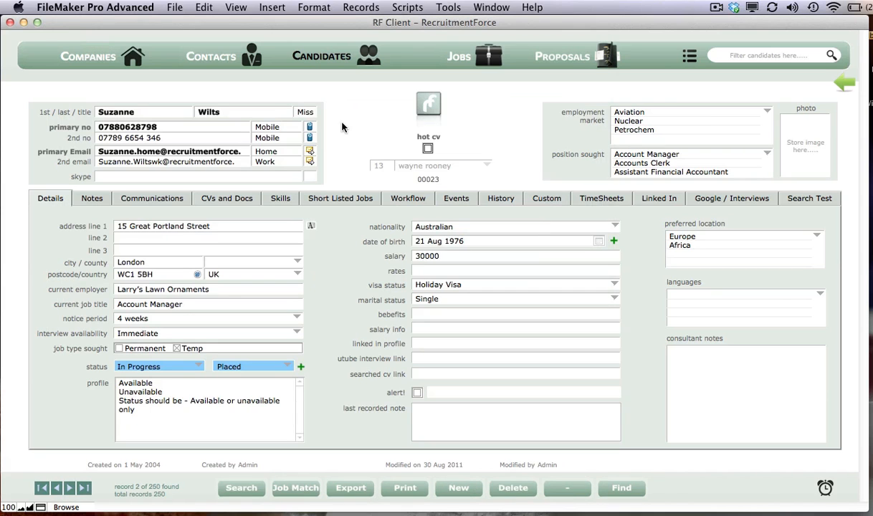
pyautogui.moveTo(237, 200)
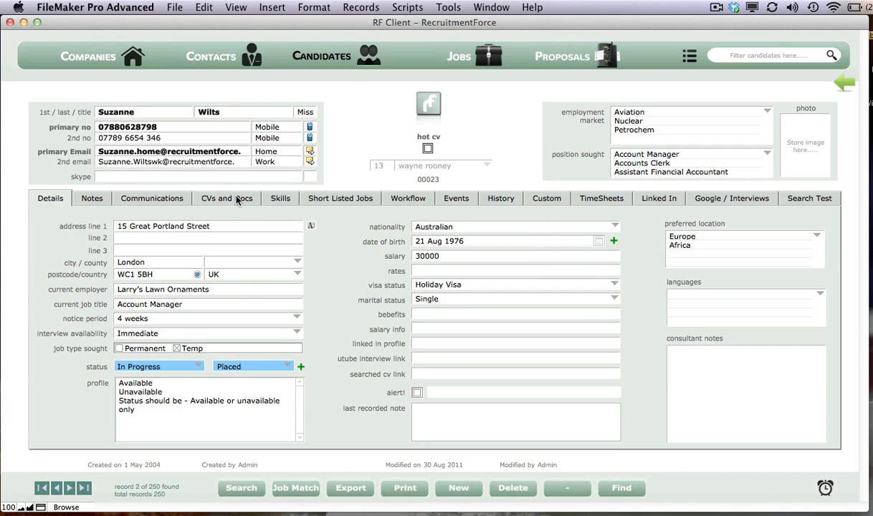
pyautogui.click(226, 198)
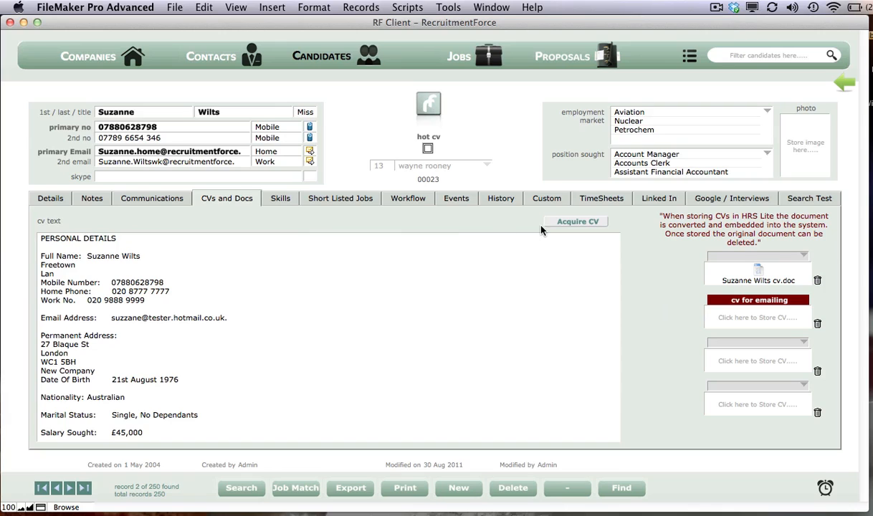
pyautogui.moveTo(762, 285)
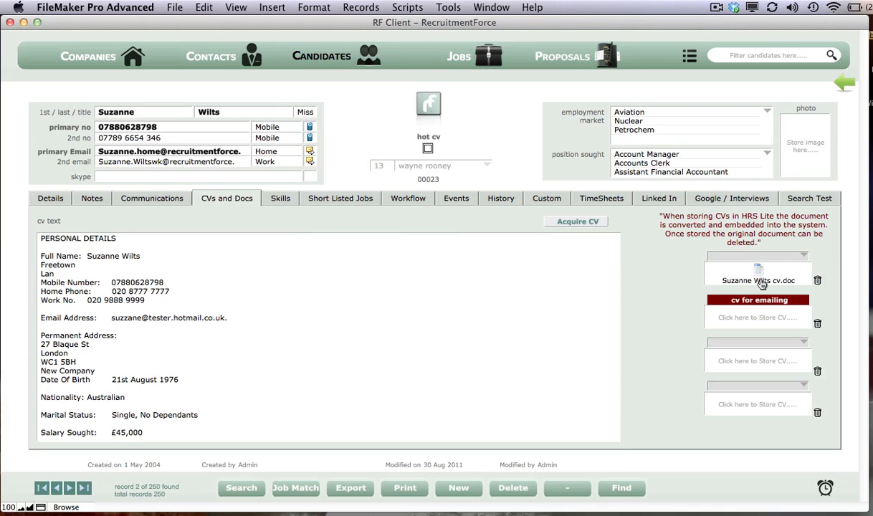
pyautogui.doubleClick(757, 280)
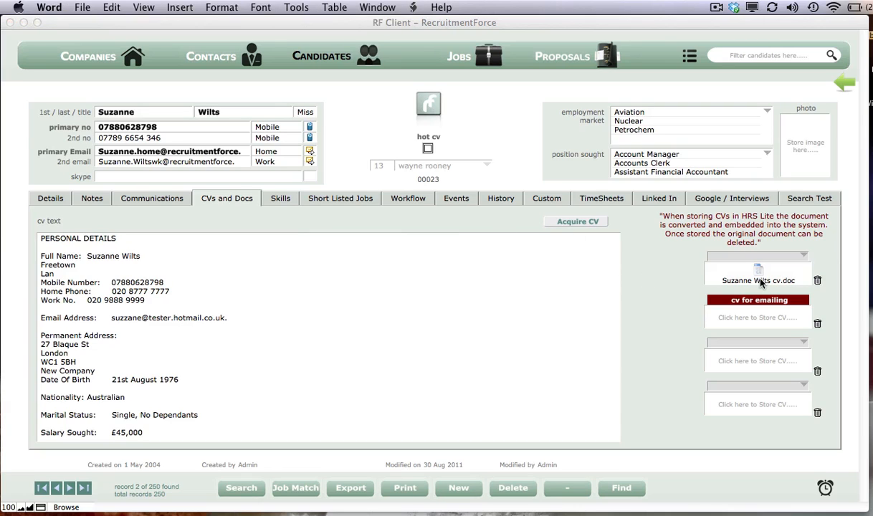
# Step: Open cv.doc in Word and check Word's version details via About Word
pyautogui.doubleClick(757, 279)
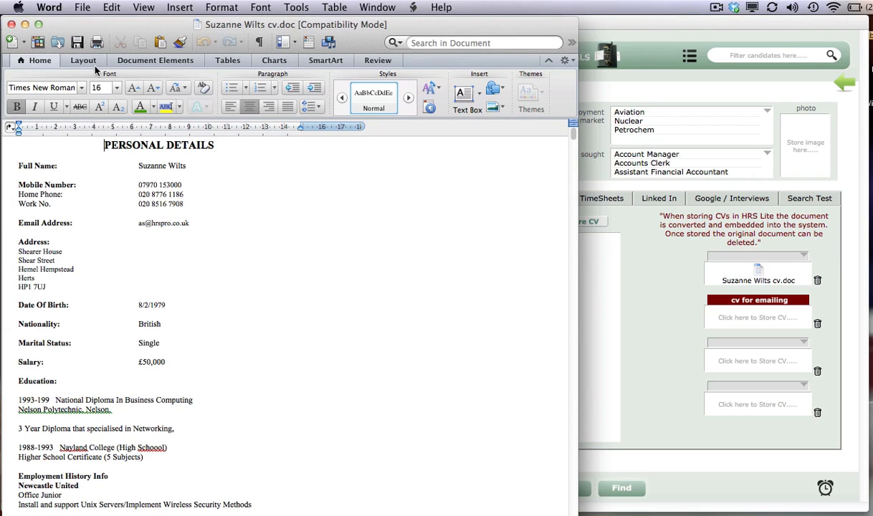
pyautogui.click(48, 7)
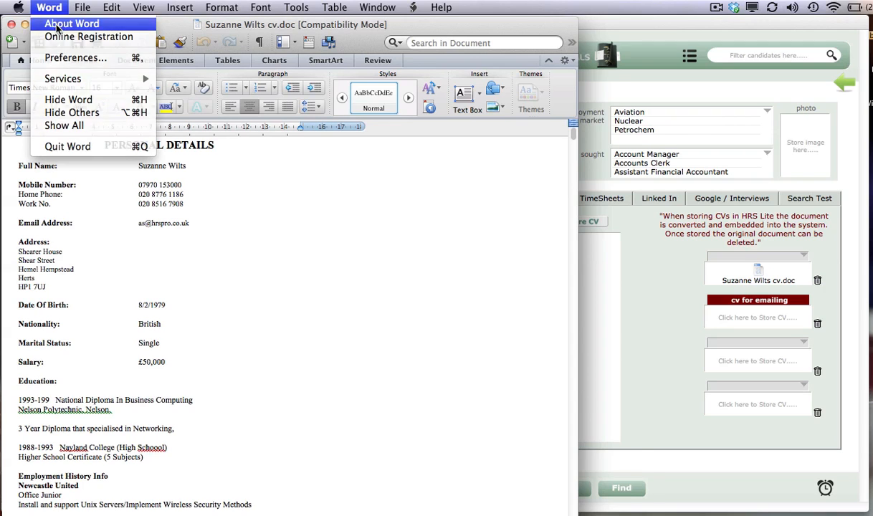
pyautogui.click(71, 24)
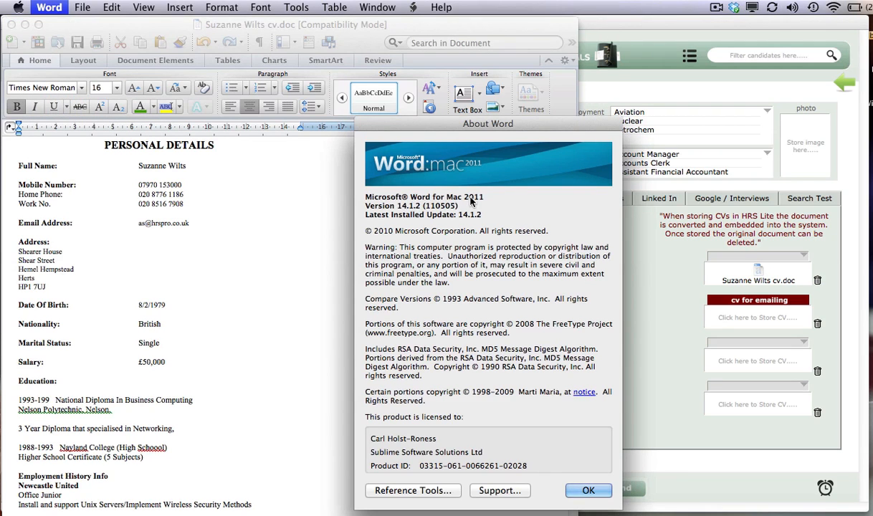
pyautogui.moveTo(574, 479)
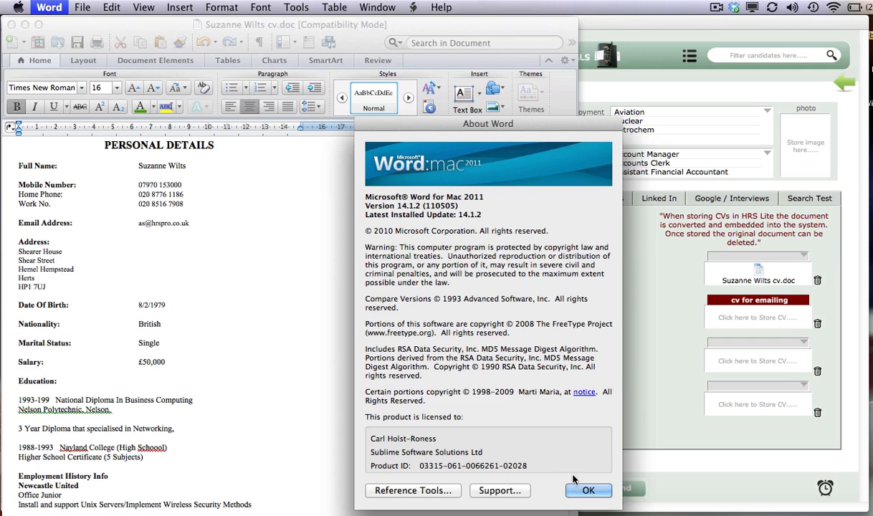
pyautogui.click(588, 490)
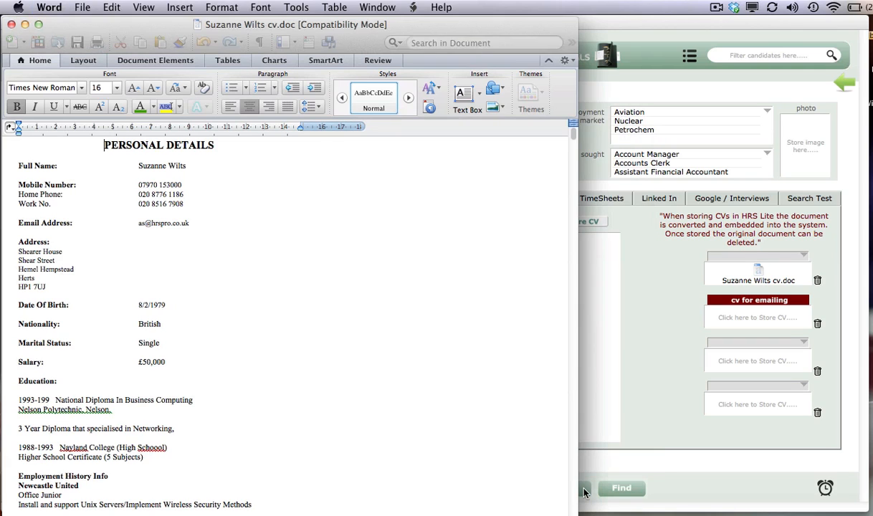